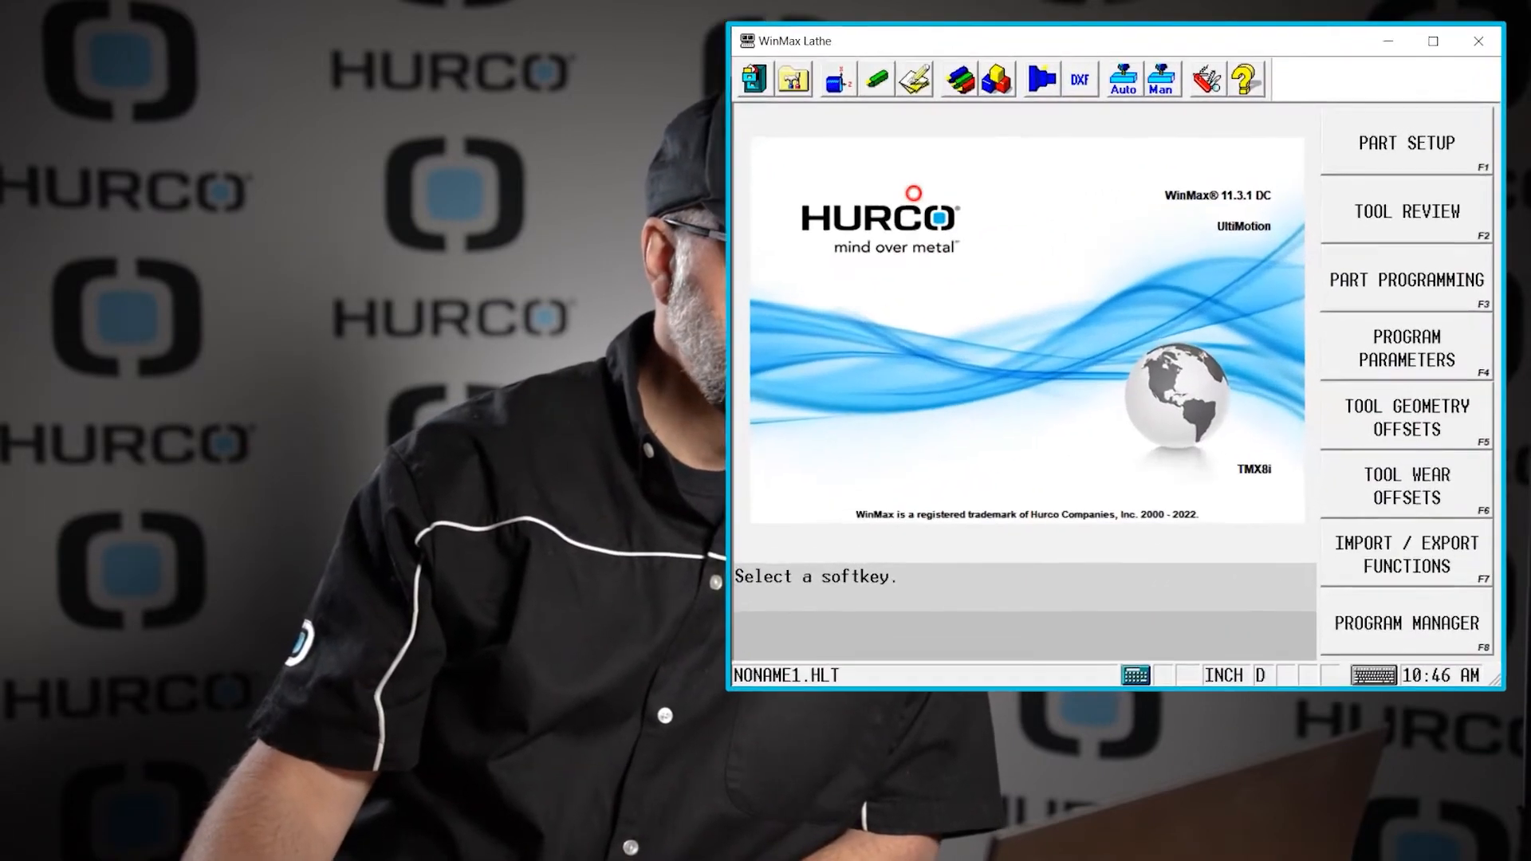
Step: Show the Part Setup – Work Offsets table using the PART SETUP (F1) softkey
click(1405, 145)
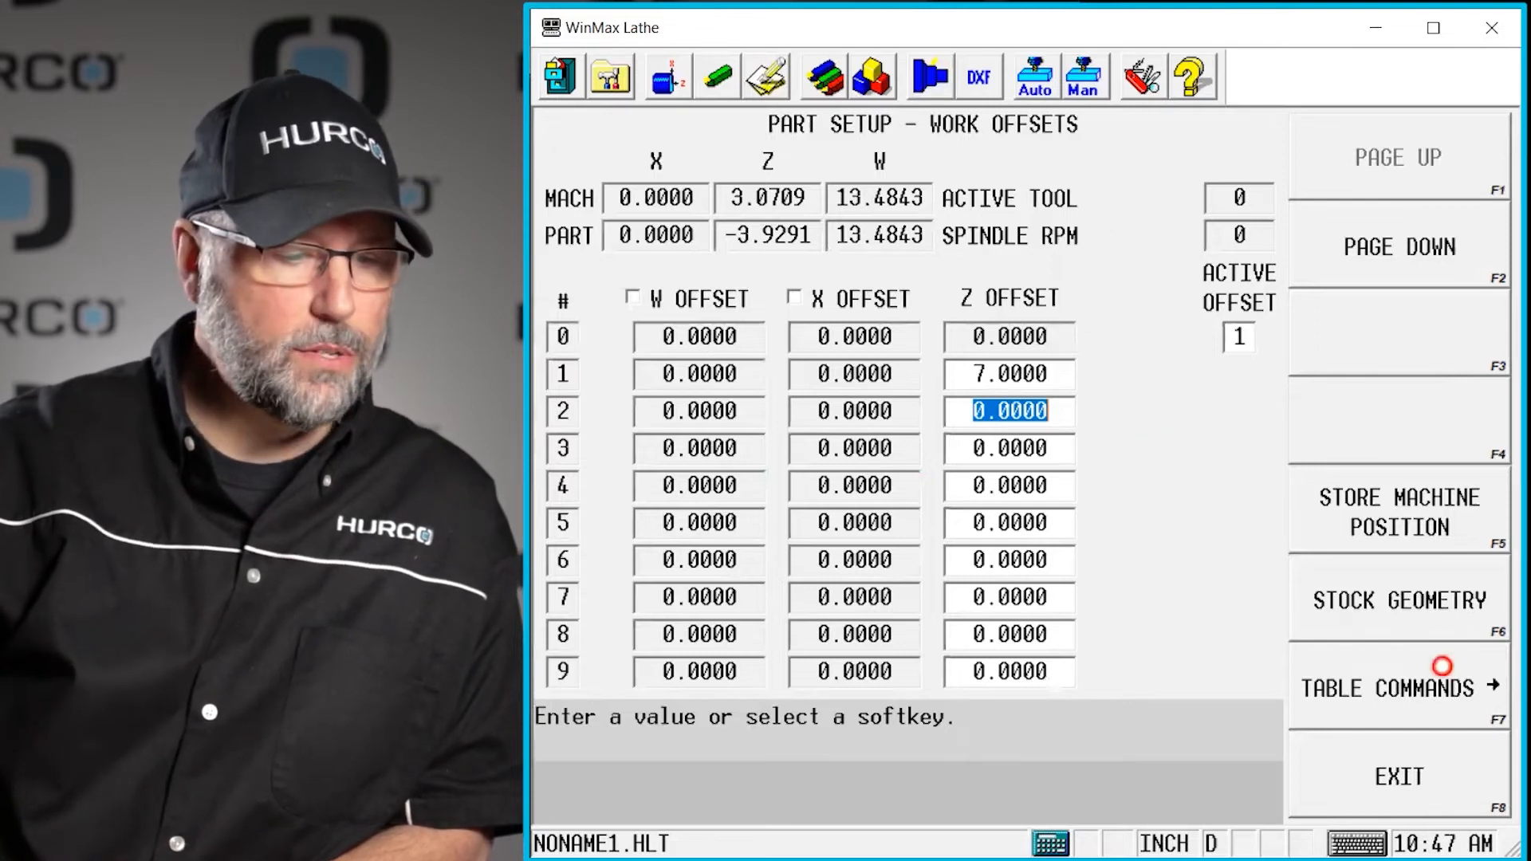
Step: Open Stock Geometry and switch Manual Stock Length to NO, then back to YES
click(1402, 600)
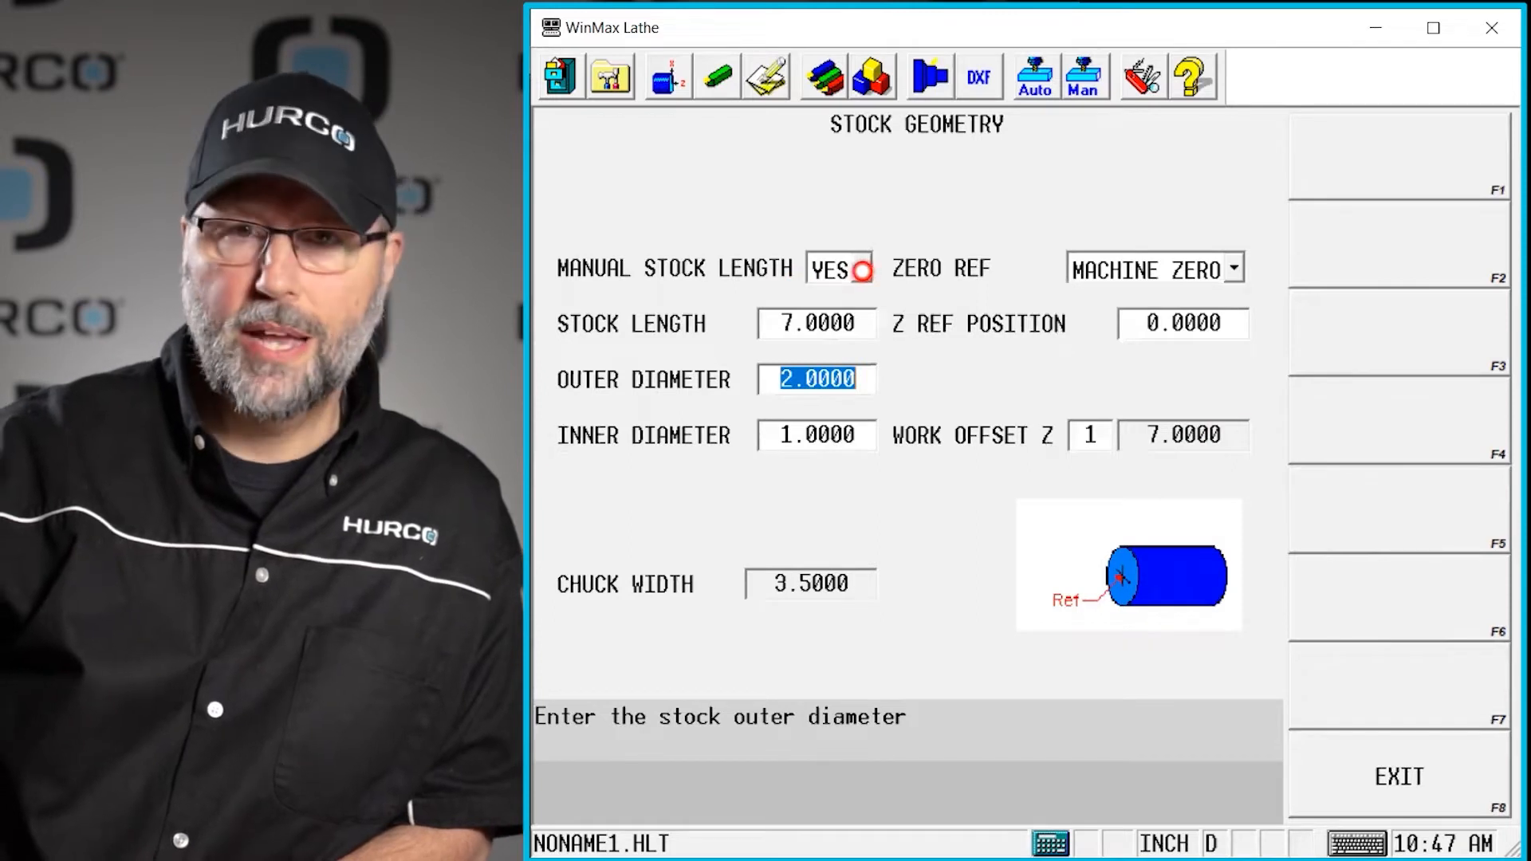
click(857, 268)
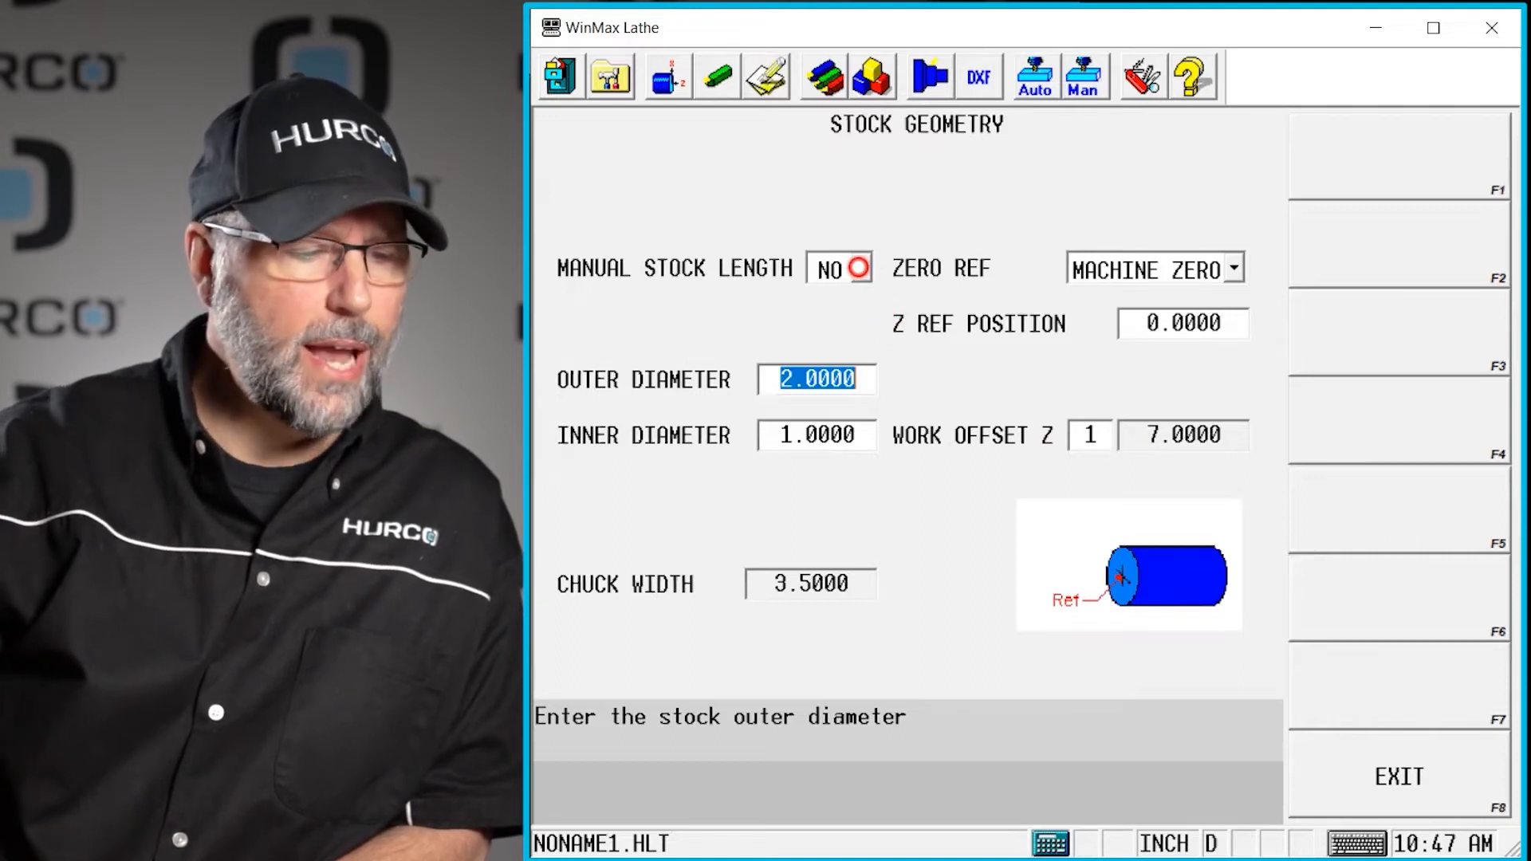
click(837, 268)
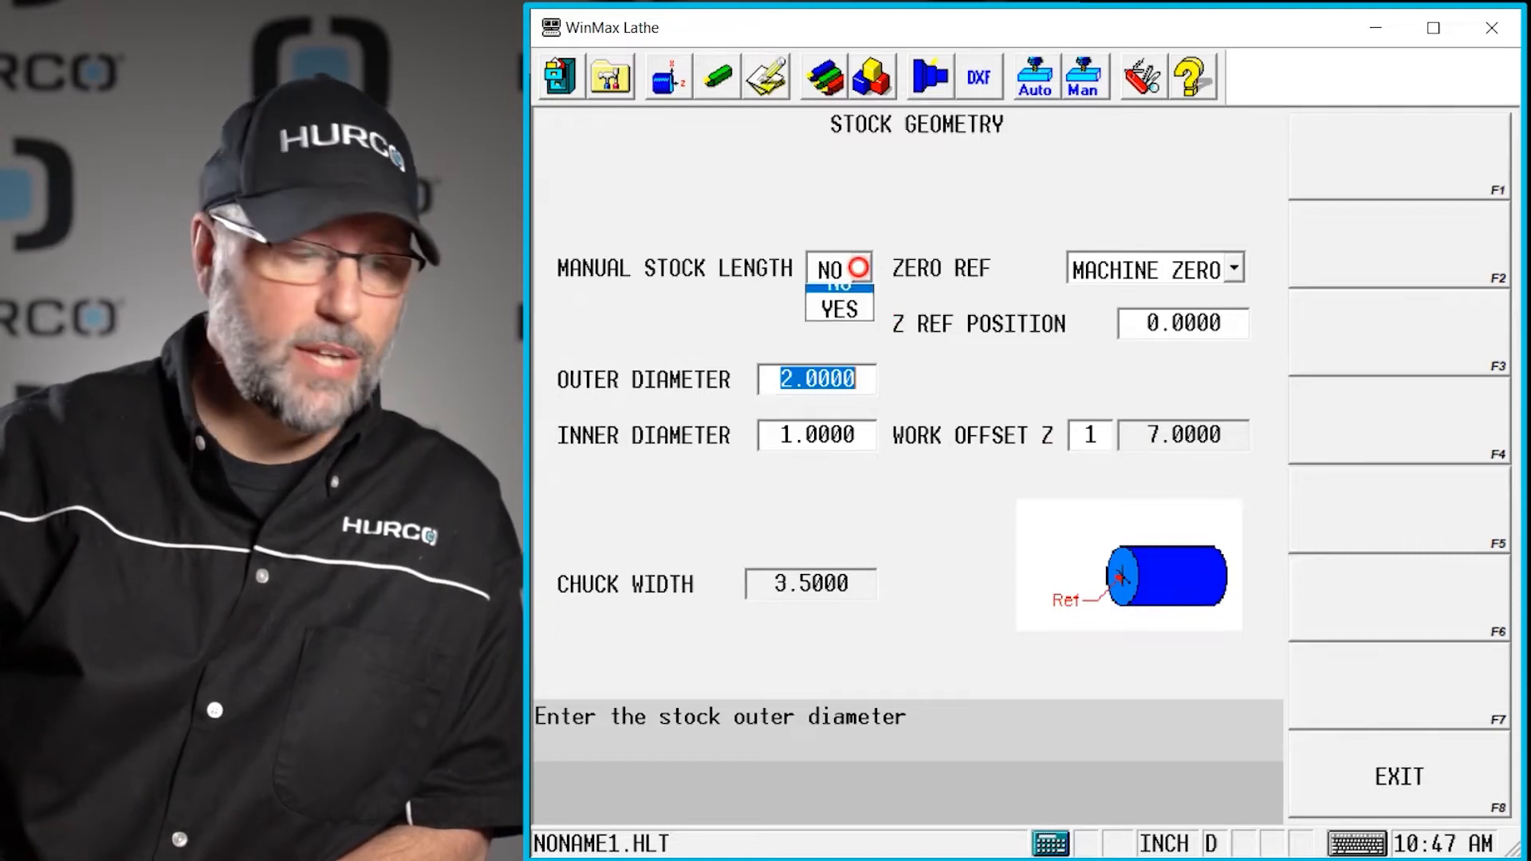
click(844, 311)
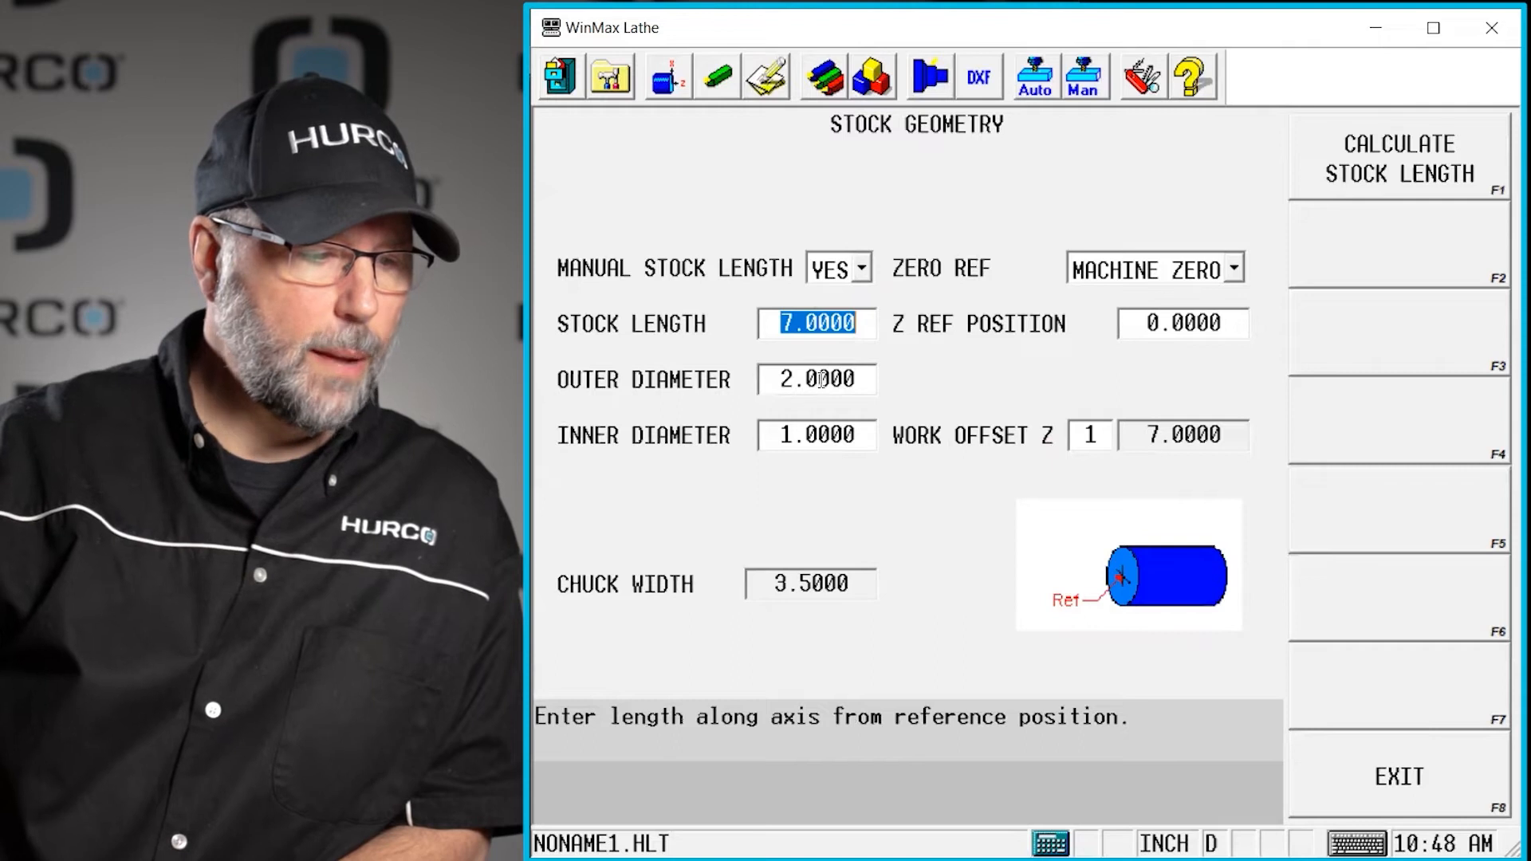
click(817, 379)
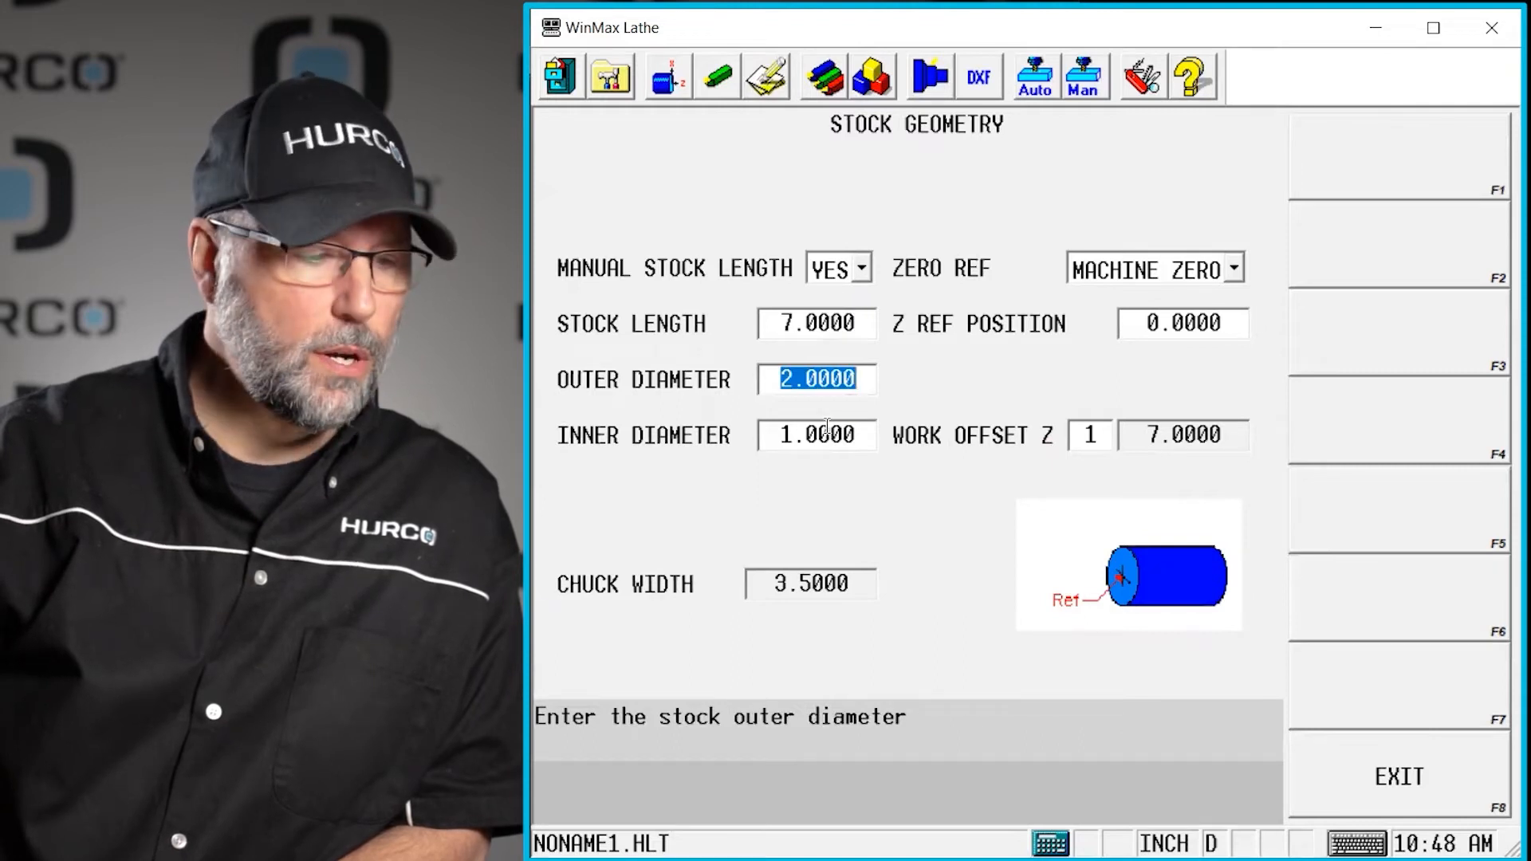
click(816, 435)
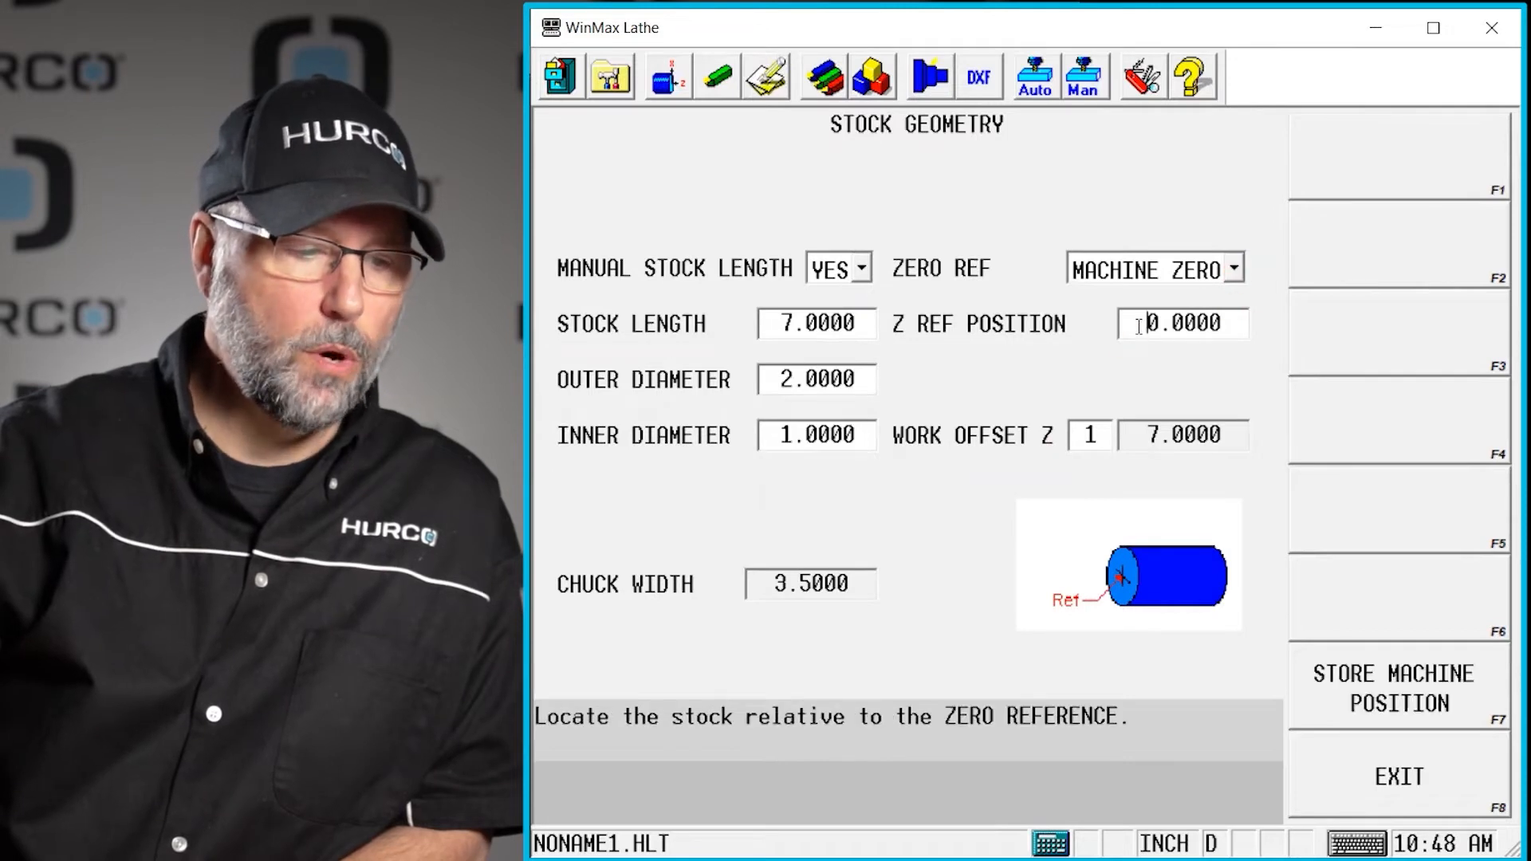
click(1182, 323)
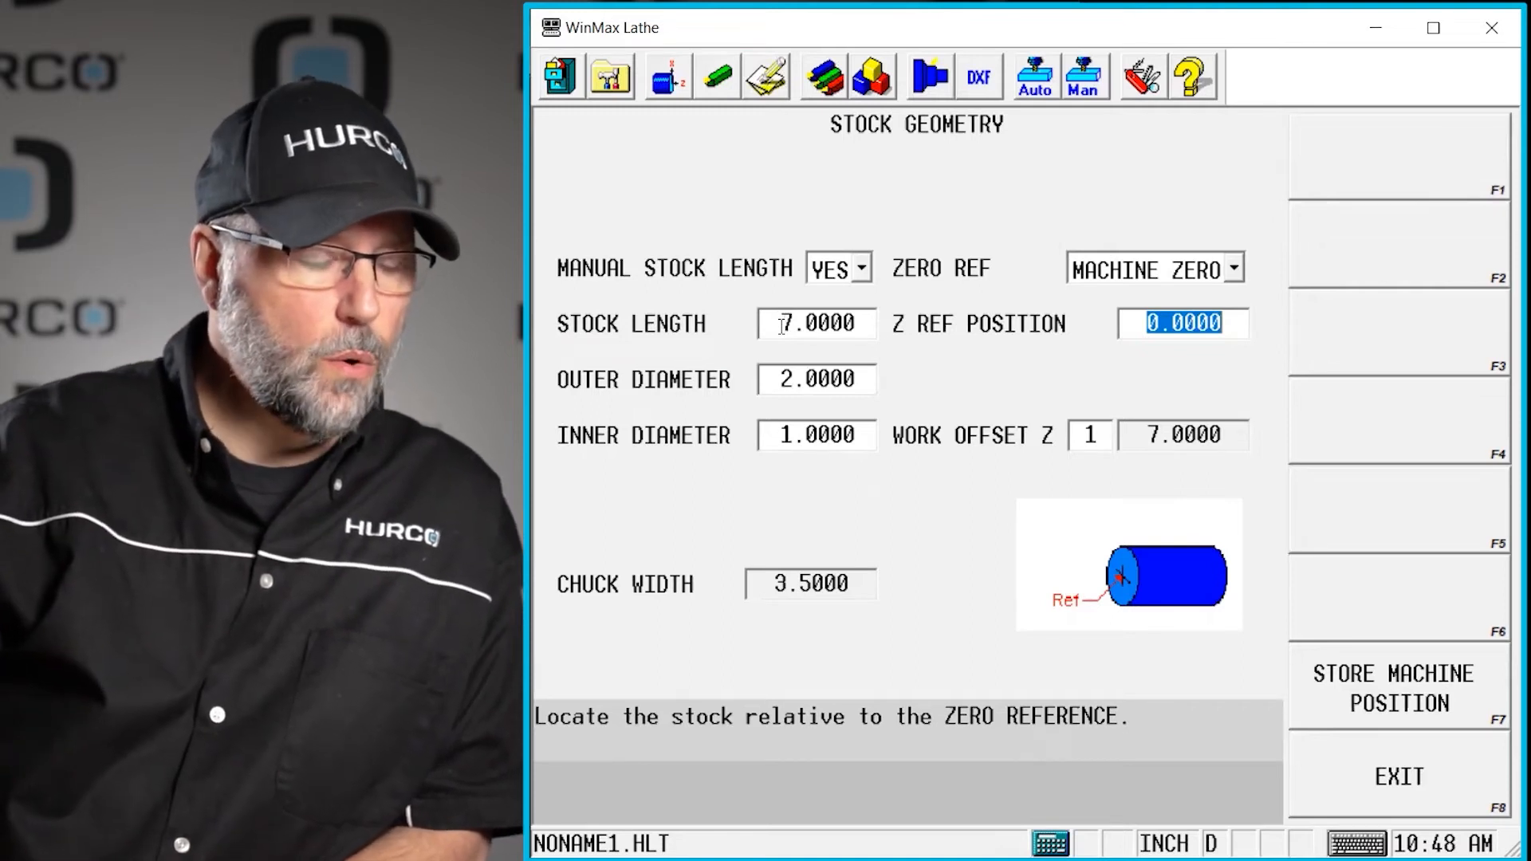
click(817, 324)
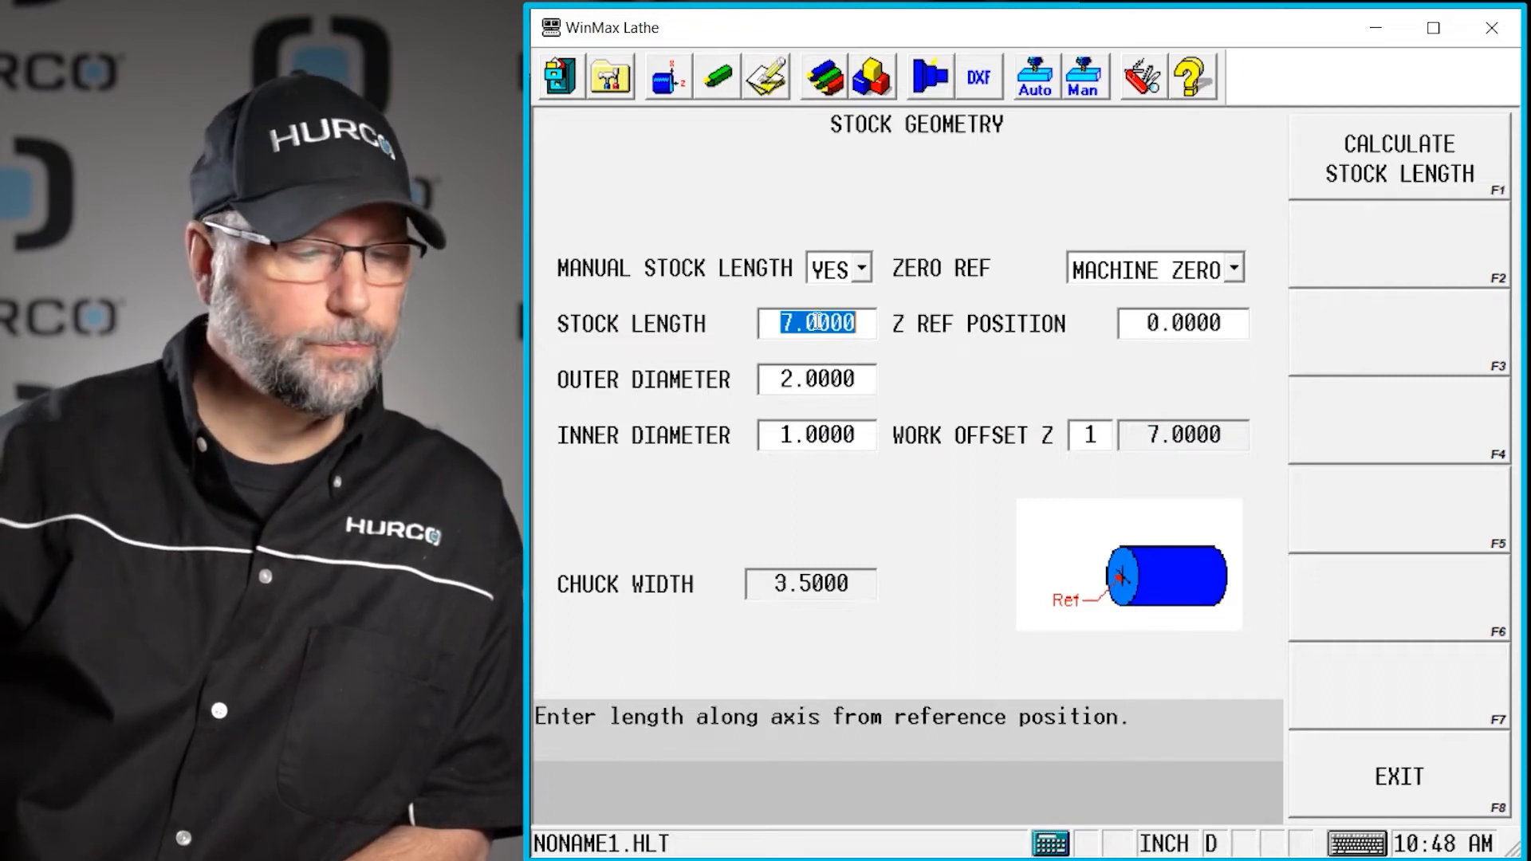
click(1181, 436)
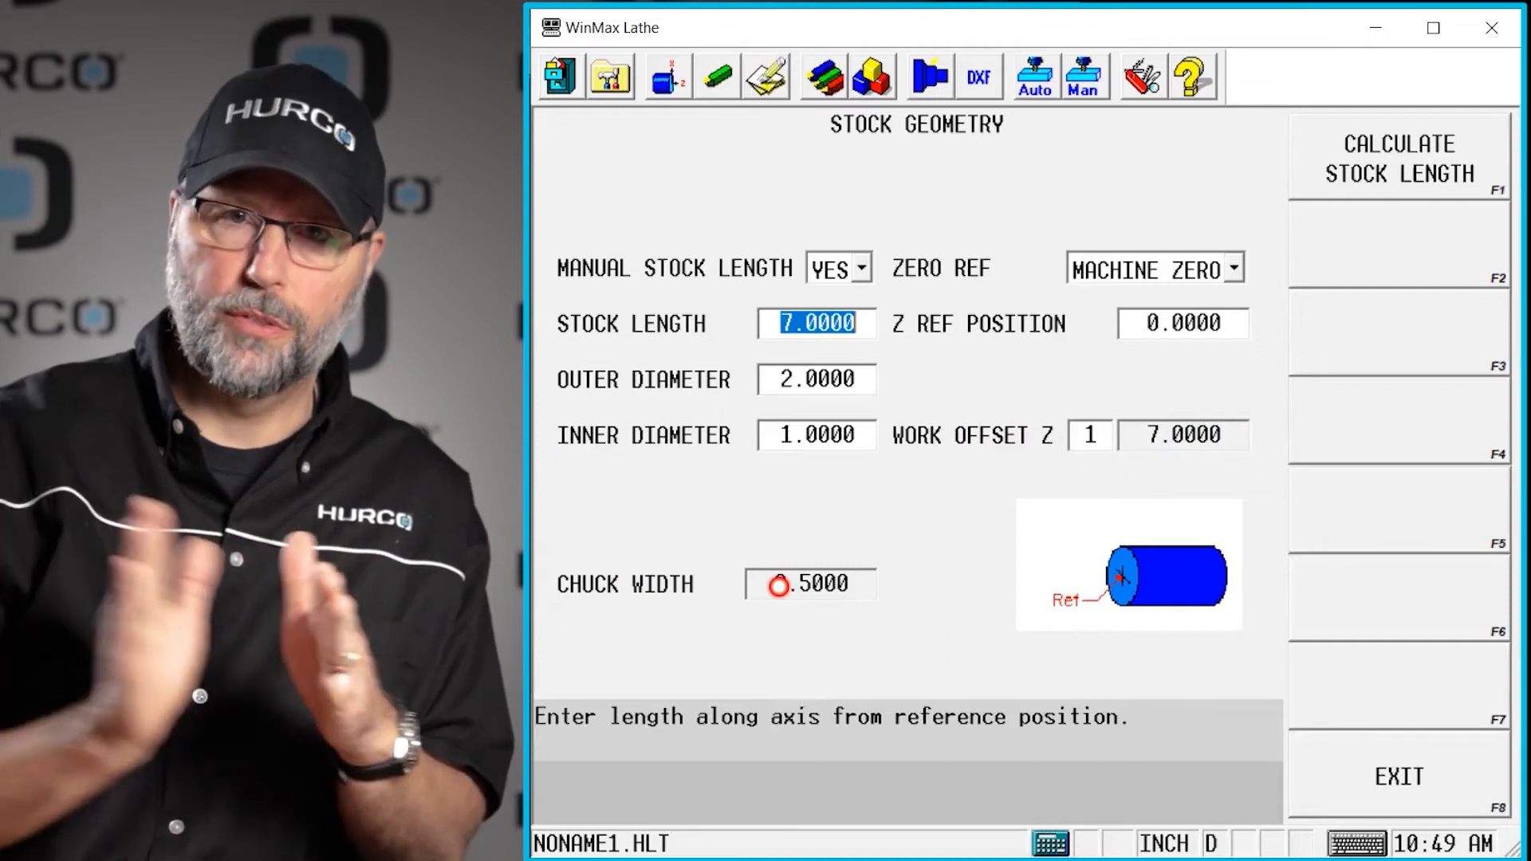
text(3.5000)
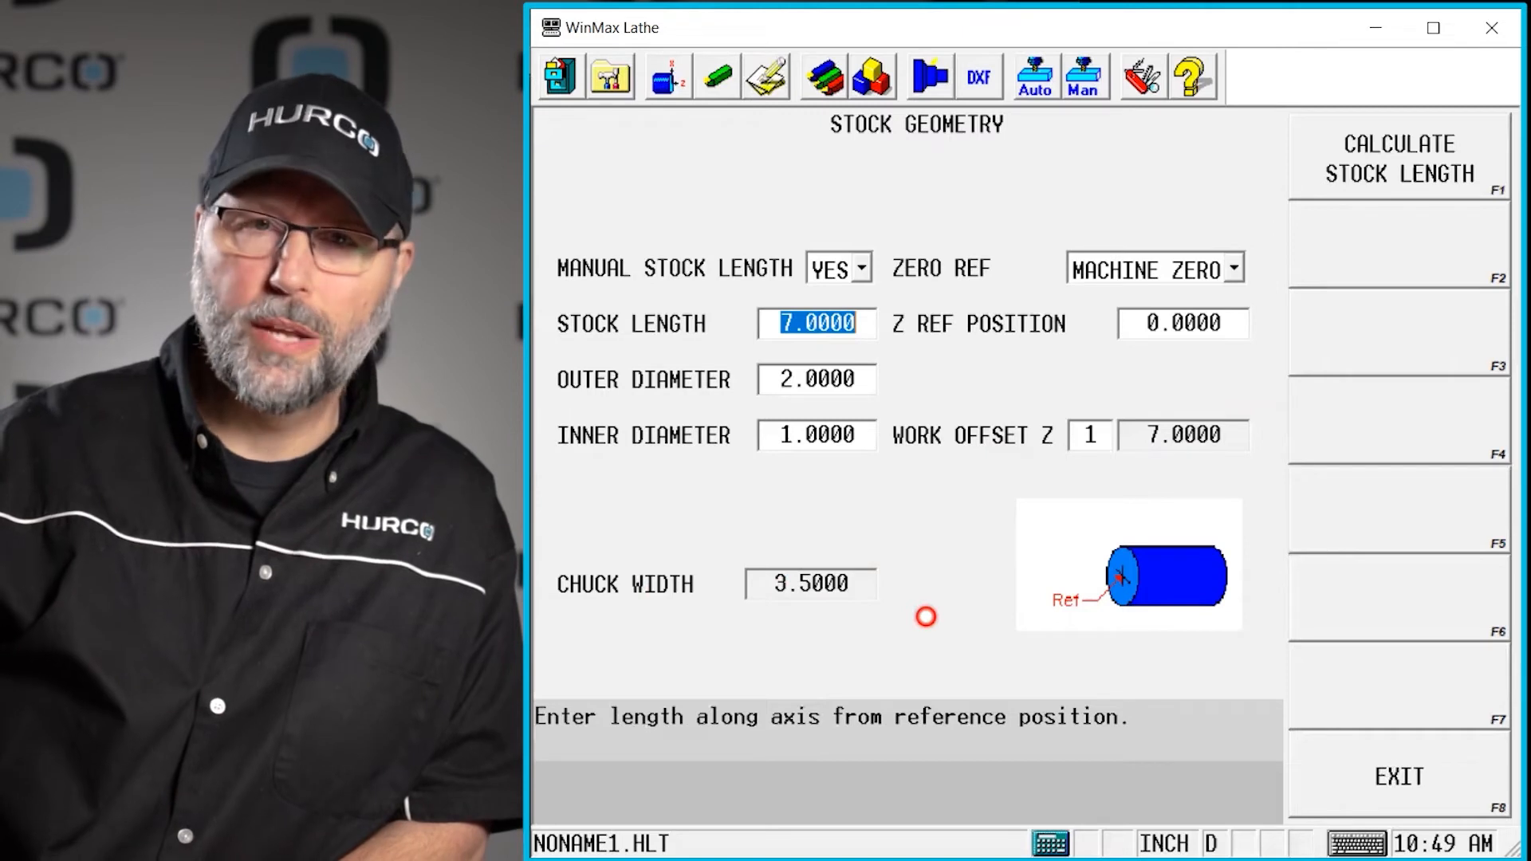
mouse_move(909, 588)
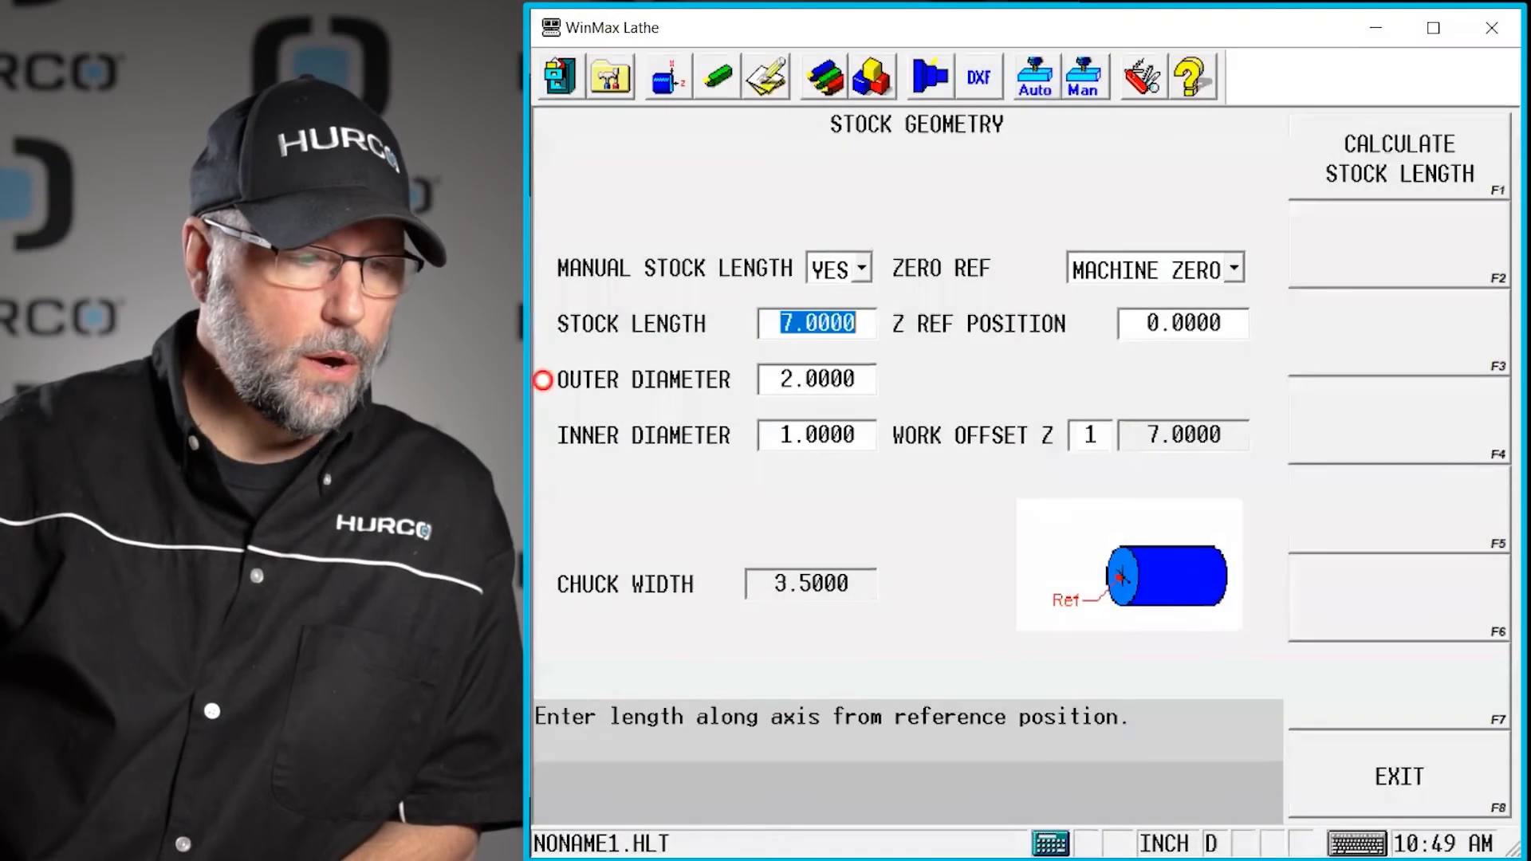
Step: Set stock length to 7.05 with MACHINE ZERO reference and run the graphics simulation
text(7)
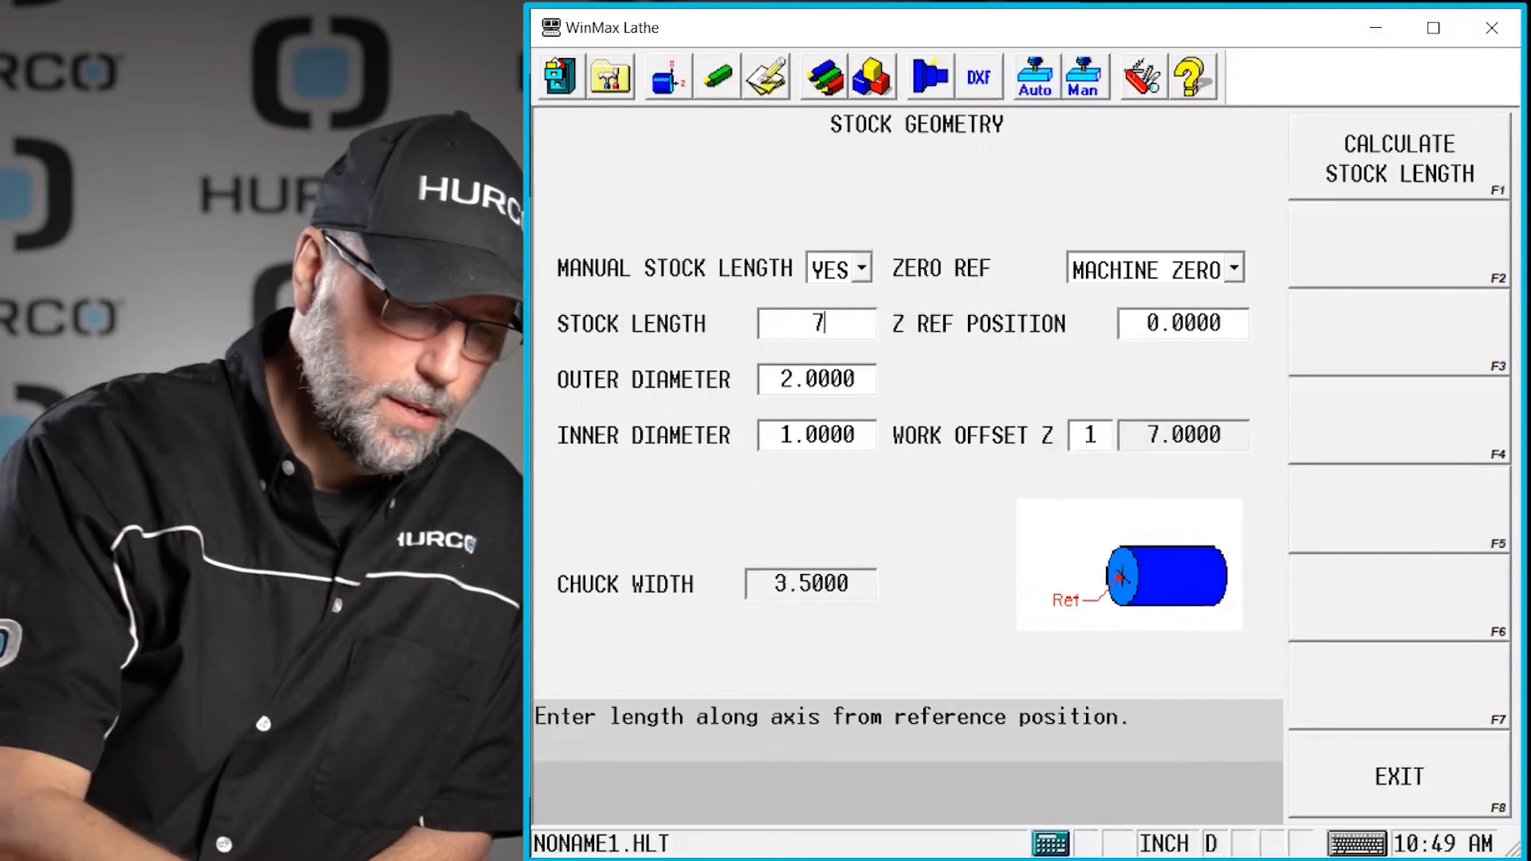
text(.0500)
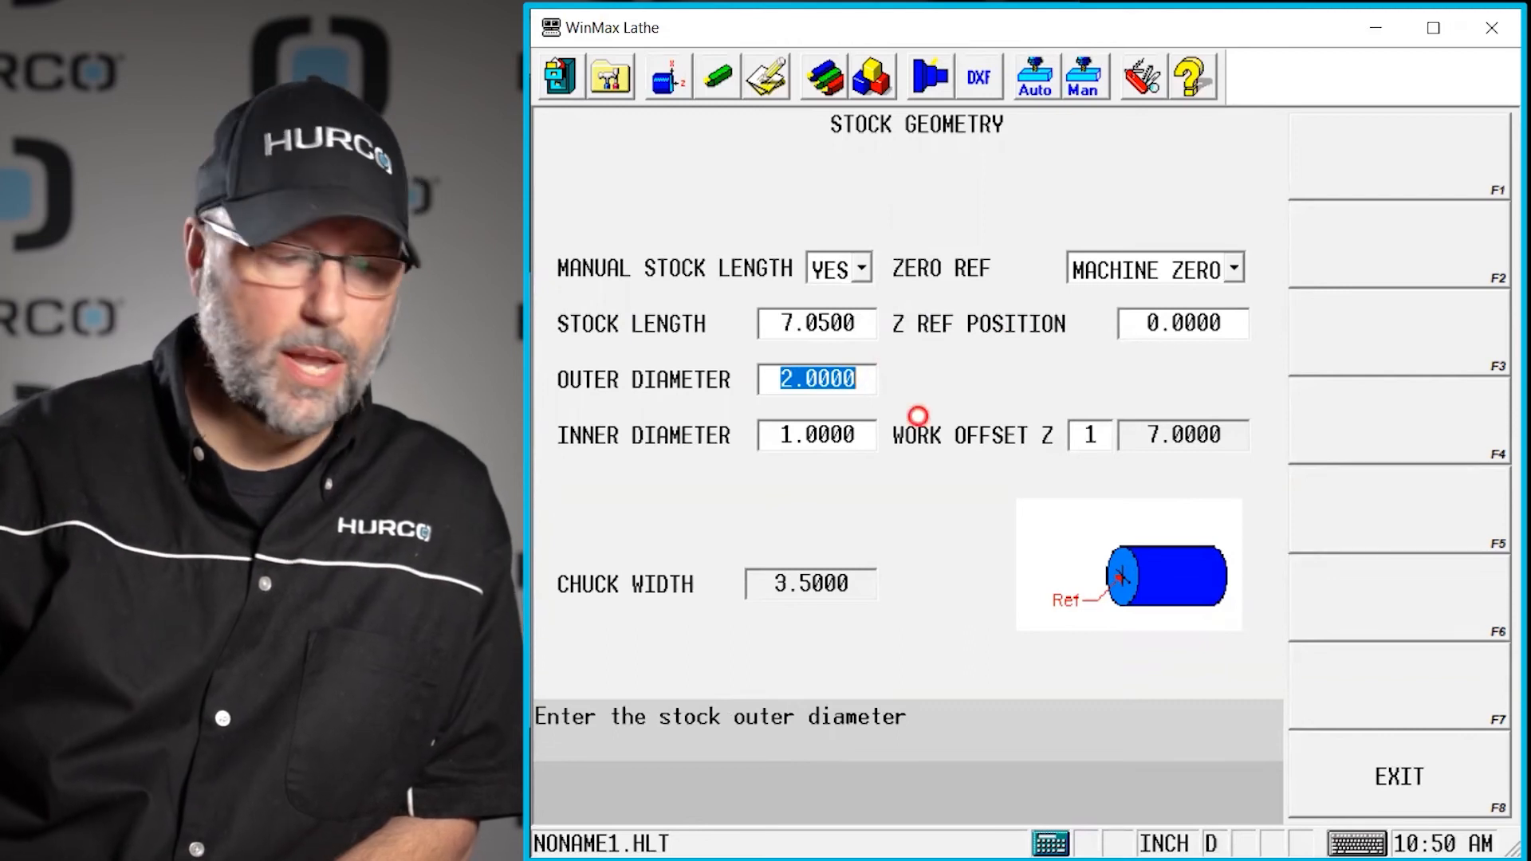
click(815, 324)
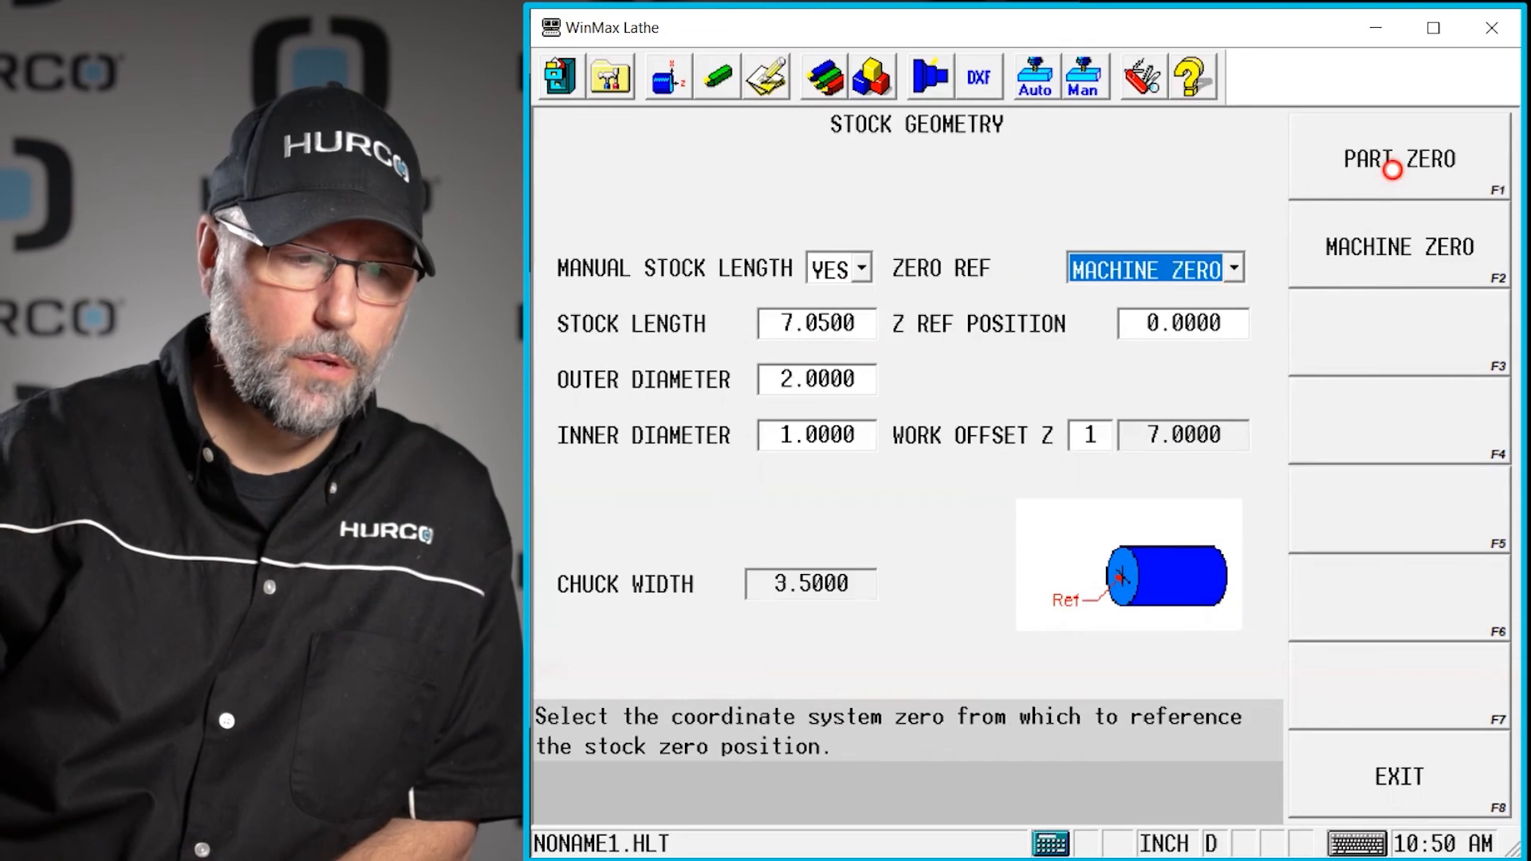
click(1399, 158)
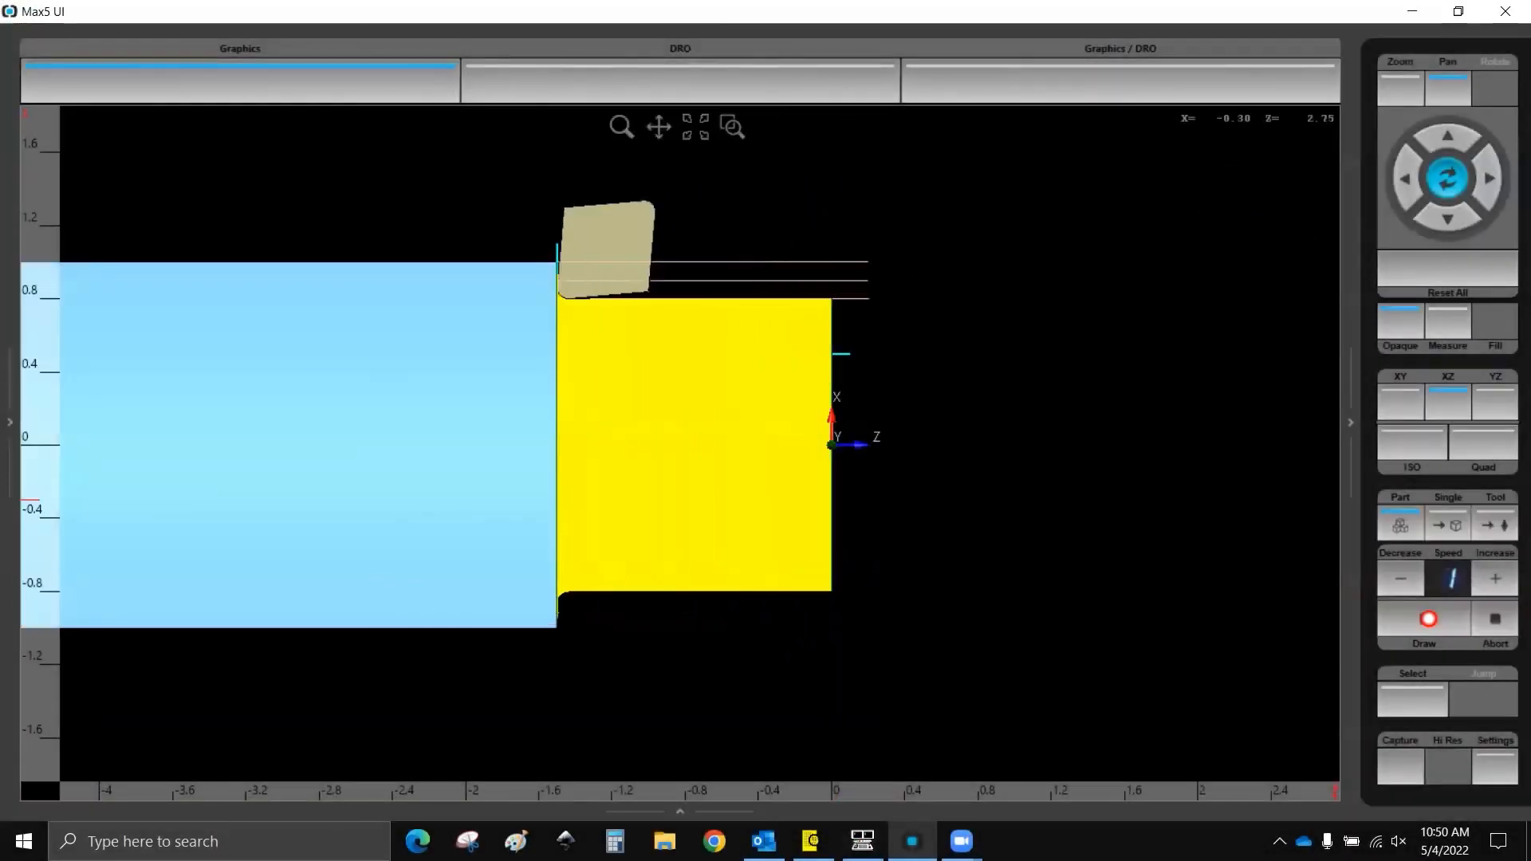
click(1423, 619)
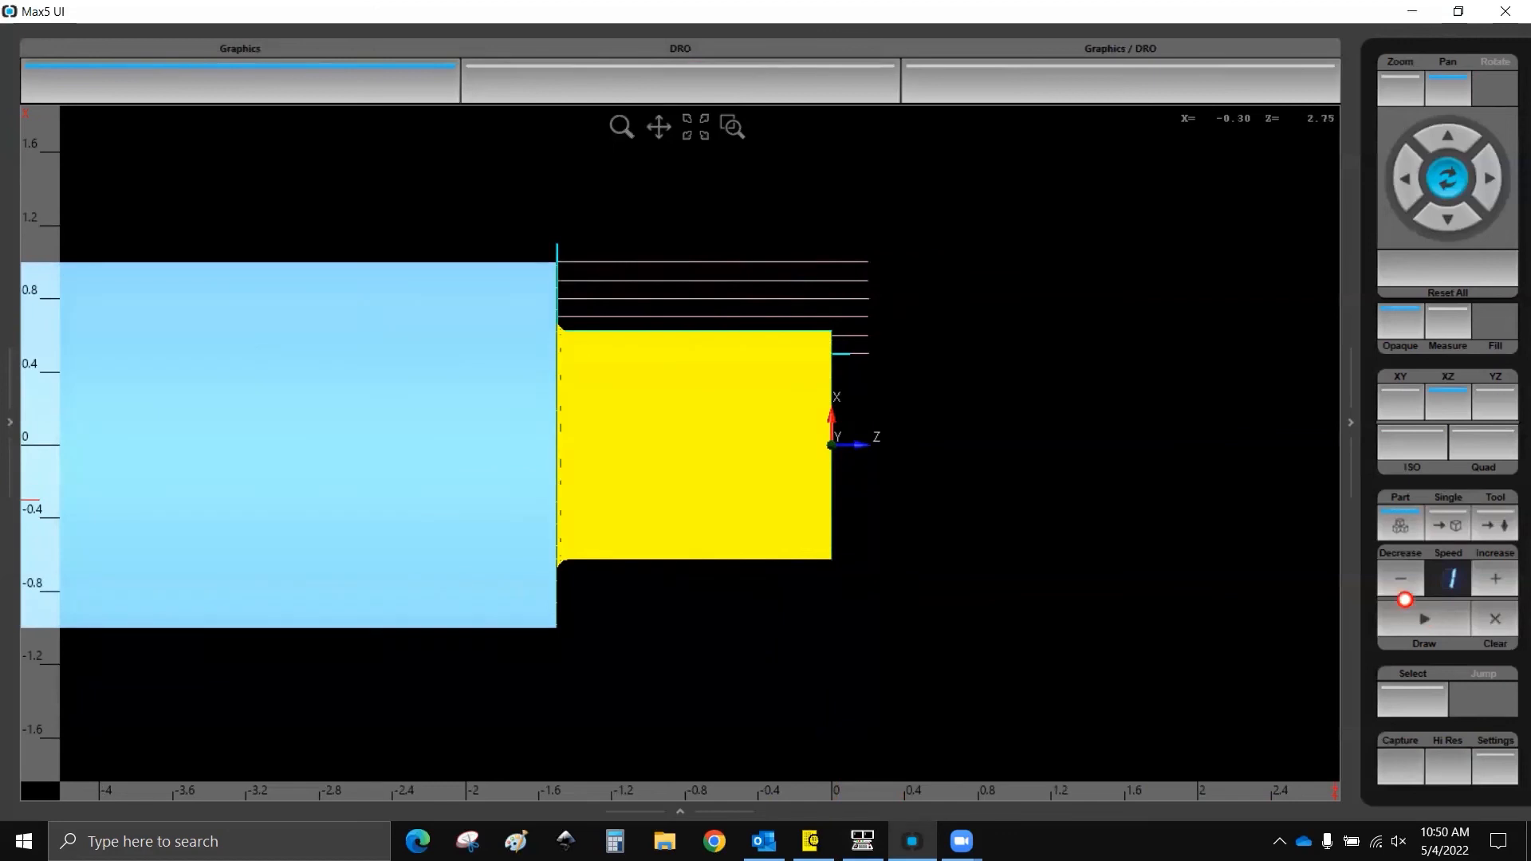